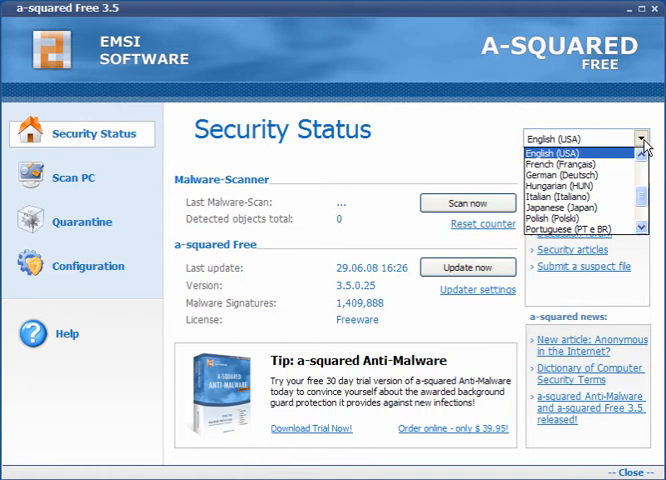
{"action": "mouse_move", "coordinate": [640, 152]}
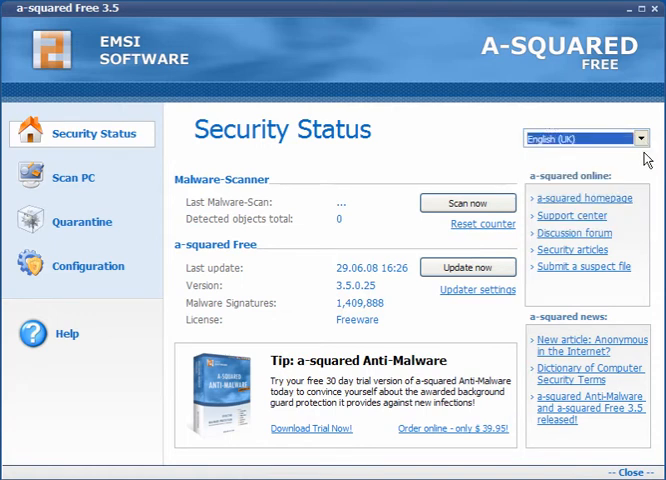
{"action": "mouse_move", "coordinate": [118, 148]}
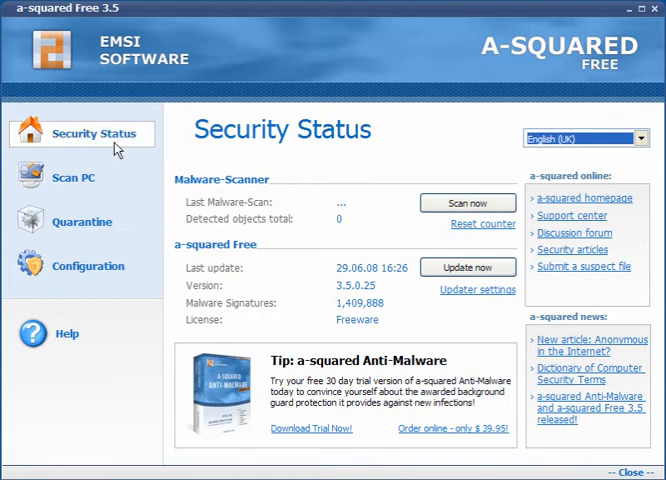
{"action": "mouse_move", "coordinate": [412, 272]}
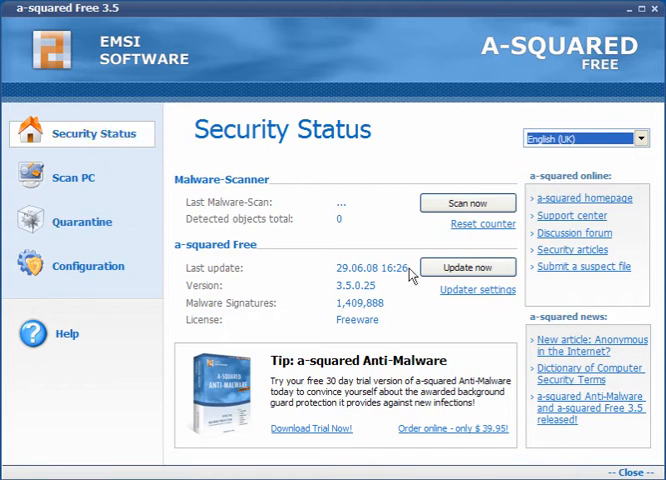
Run 'Update now' and confirm no signature updates are available to download.
{"action": "left_click", "coordinate": [468, 268]}
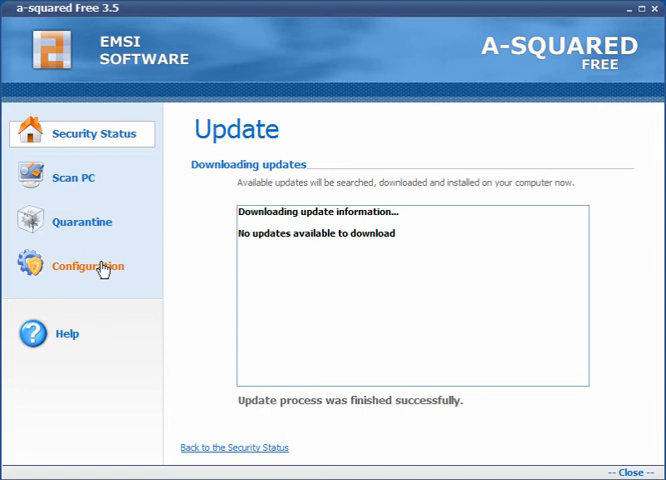
Show the Configuration page with its general and update settings.
{"action": "left_click", "coordinate": [88, 266]}
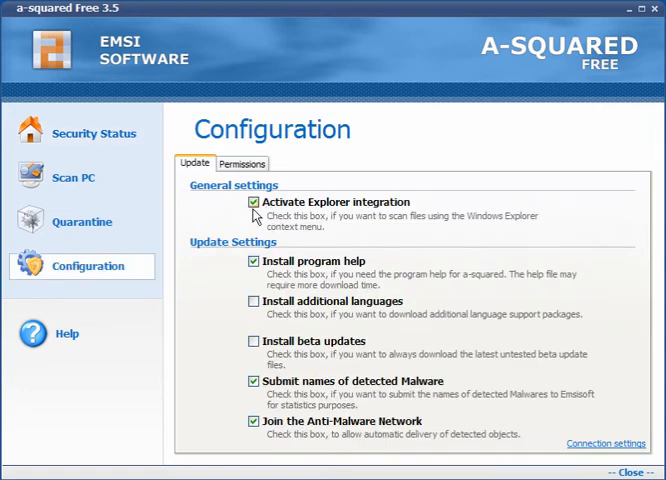
{"action": "mouse_move", "coordinate": [264, 272]}
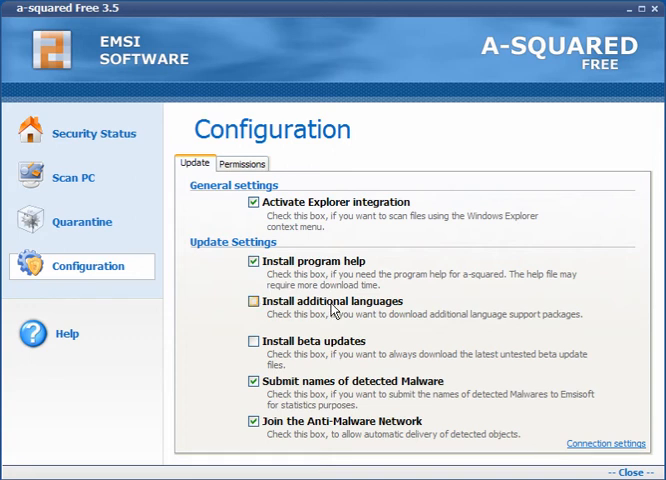
{"action": "mouse_move", "coordinate": [276, 340]}
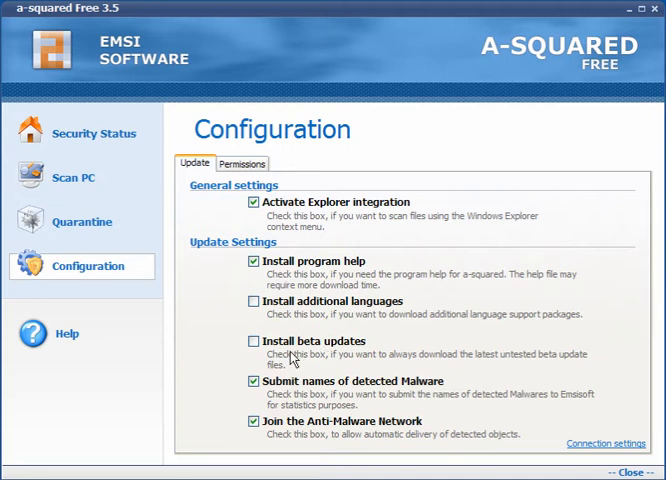
{"action": "mouse_move", "coordinate": [316, 358]}
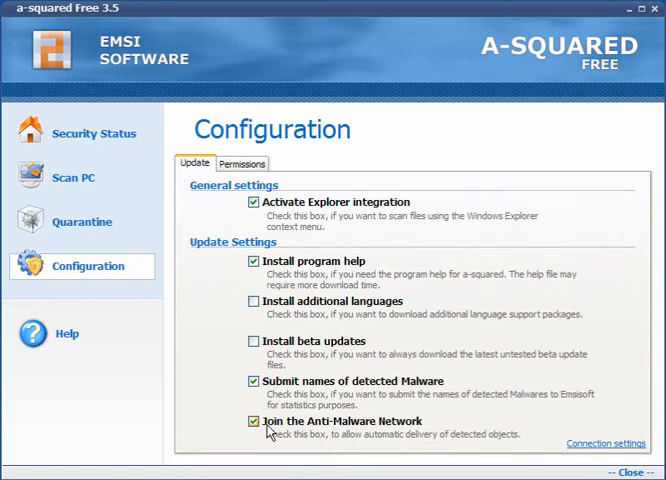
{"action": "mouse_move", "coordinate": [632, 446]}
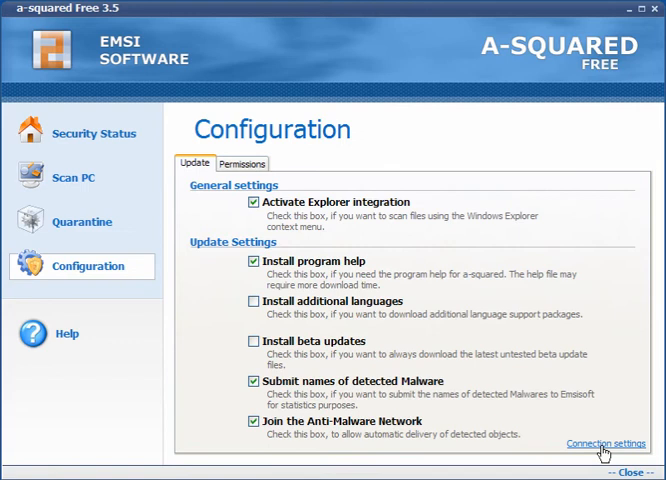
Enable a proxy server at localhost on port 12080 in the connection settings and save it.
{"action": "left_click", "coordinate": [604, 436]}
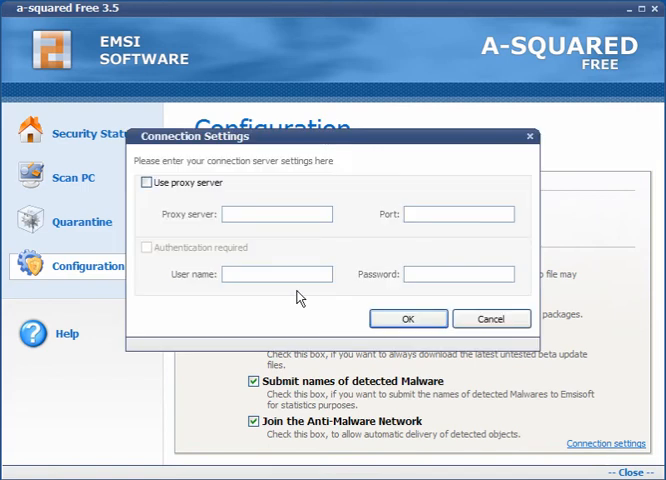
{"action": "left_click", "coordinate": [146, 184]}
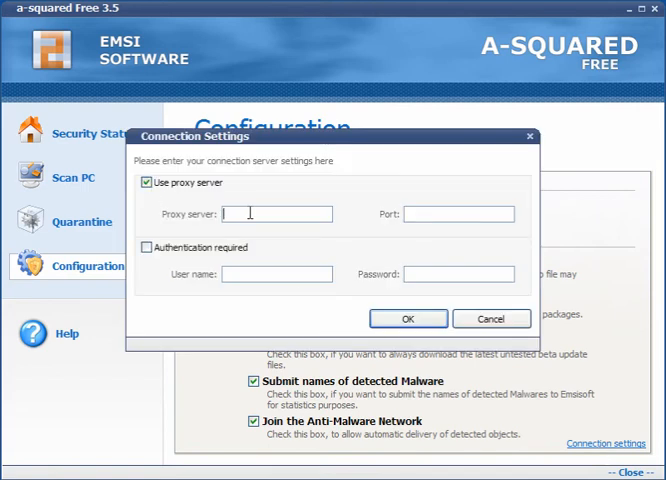
{"action": "type", "text": "local"}
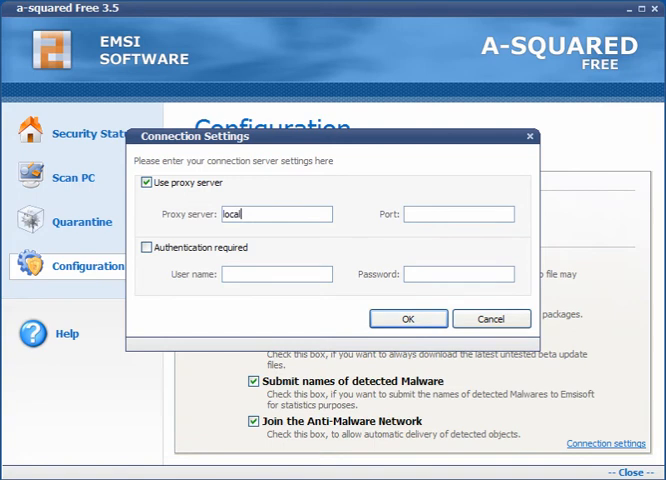
{"action": "type", "text": "host"}
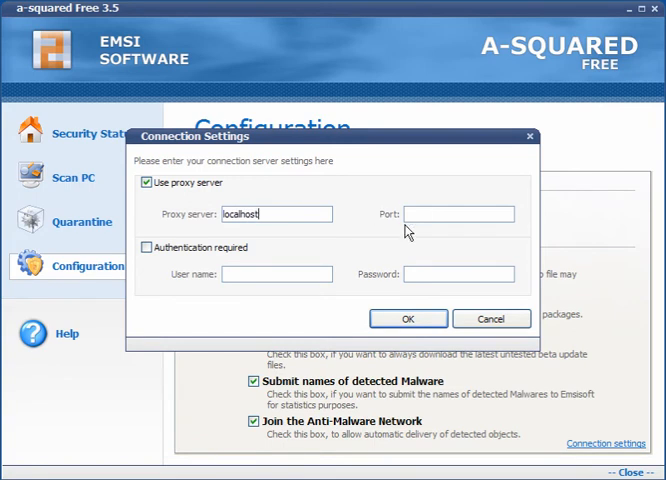
{"action": "type", "text": "12080"}
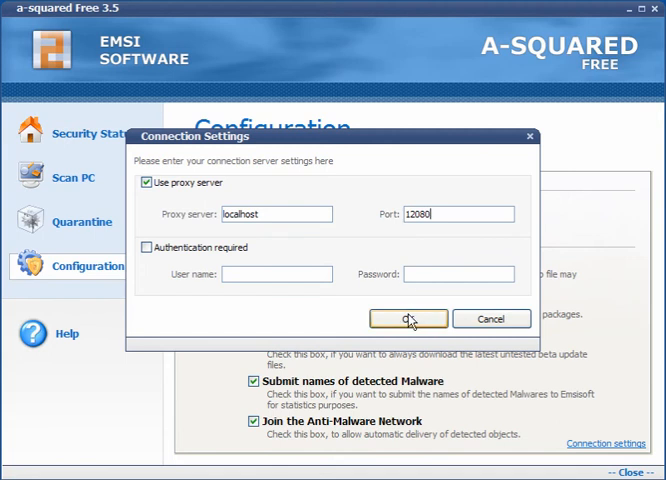
{"action": "left_click", "coordinate": [408, 318]}
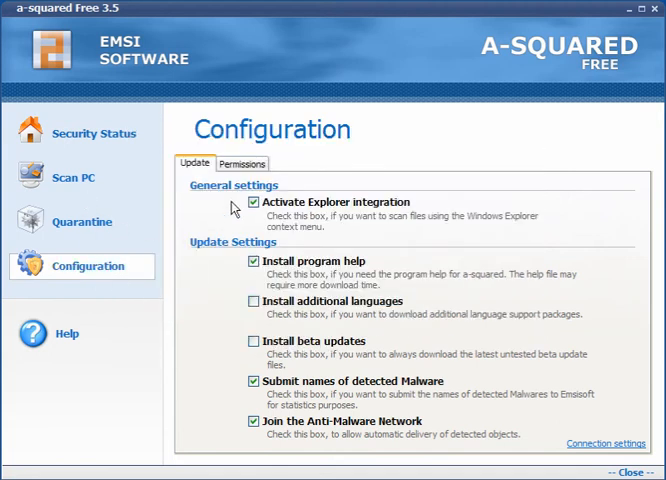
Disallow 'Delete found objects' in Permissions, then view the empty quarantine list.
{"action": "left_click", "coordinate": [242, 164]}
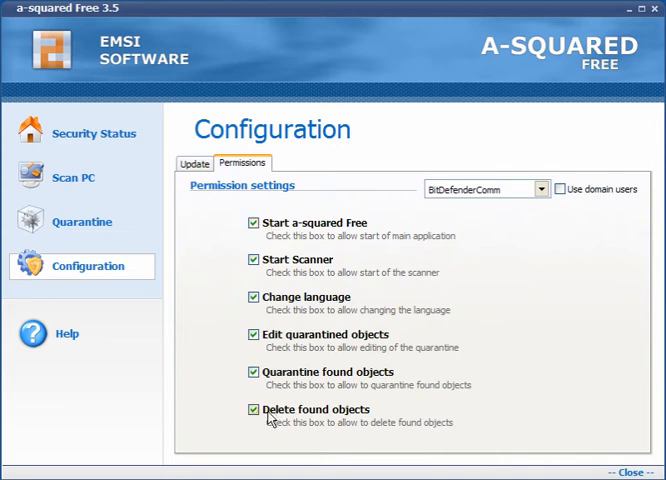
{"action": "left_click", "coordinate": [252, 408]}
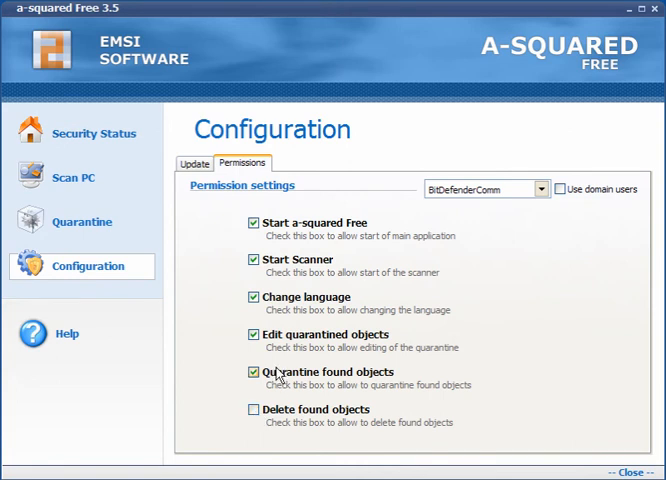
{"action": "left_click", "coordinate": [82, 220]}
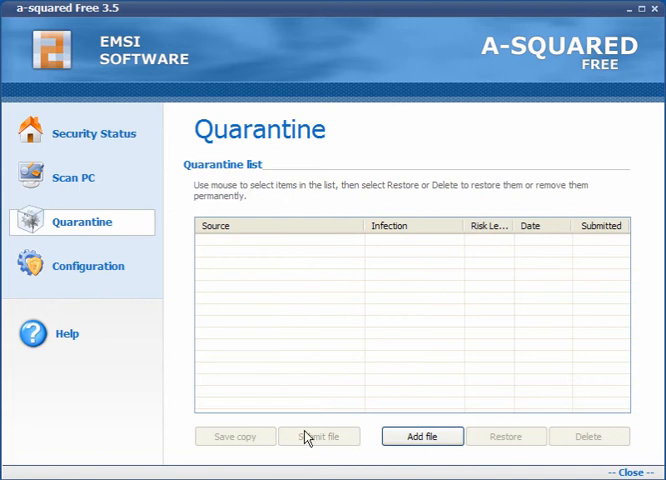
{"action": "mouse_move", "coordinate": [248, 444]}
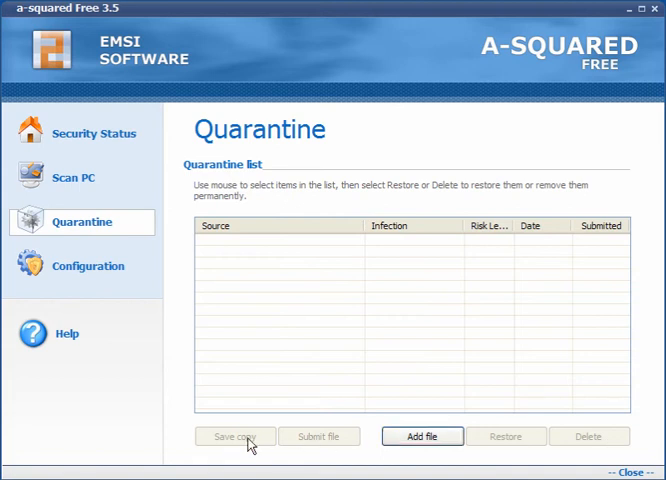
{"action": "mouse_move", "coordinate": [90, 180]}
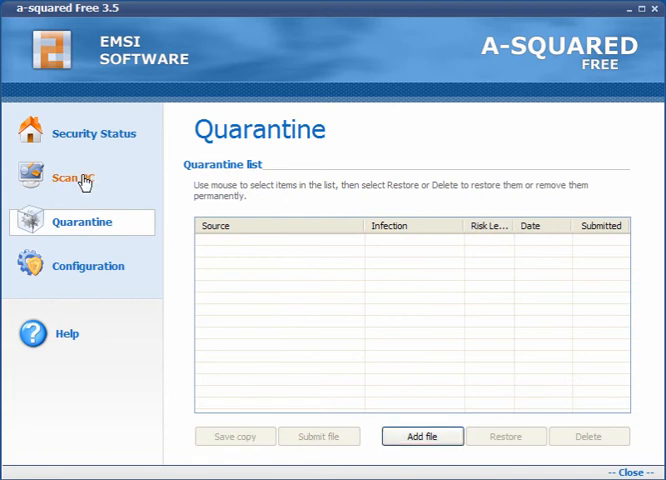
Show the Scan PC page with Quick, Smart, Deep and Custom scan types.
{"action": "left_click", "coordinate": [70, 178]}
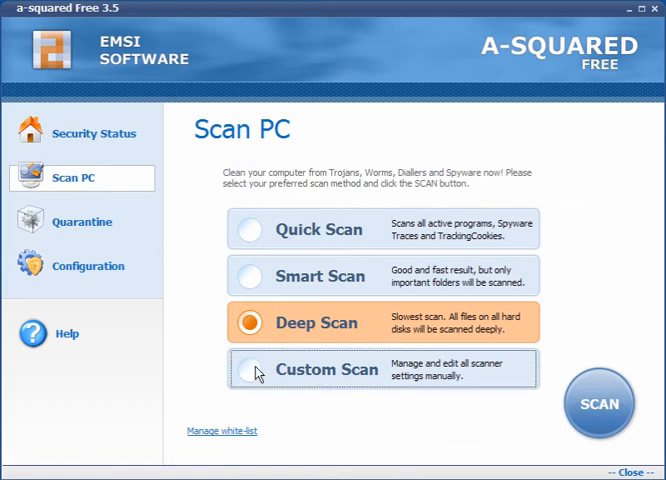
Review Custom Scan settings: select the C:\ drive and toggle the file extension filter.
{"action": "left_click", "coordinate": [262, 370]}
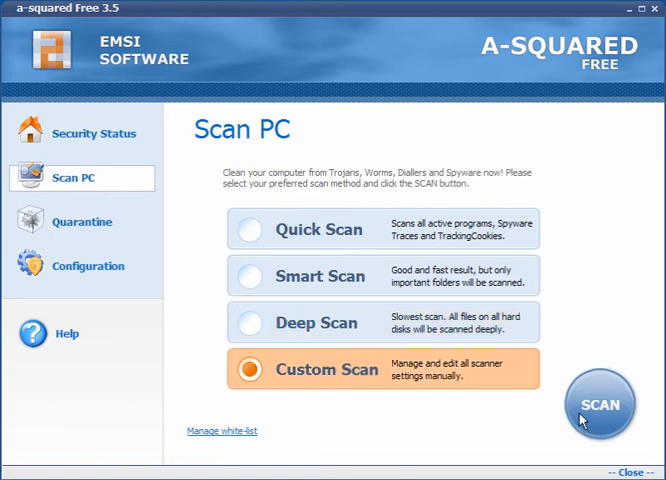
{"action": "left_click", "coordinate": [600, 404]}
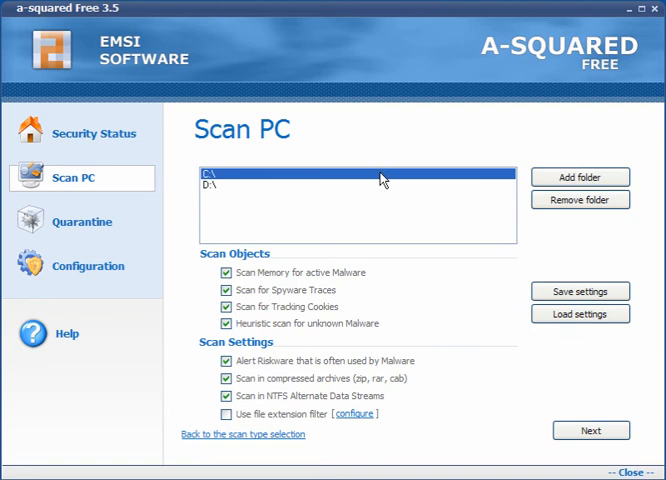
{"action": "left_click", "coordinate": [580, 176]}
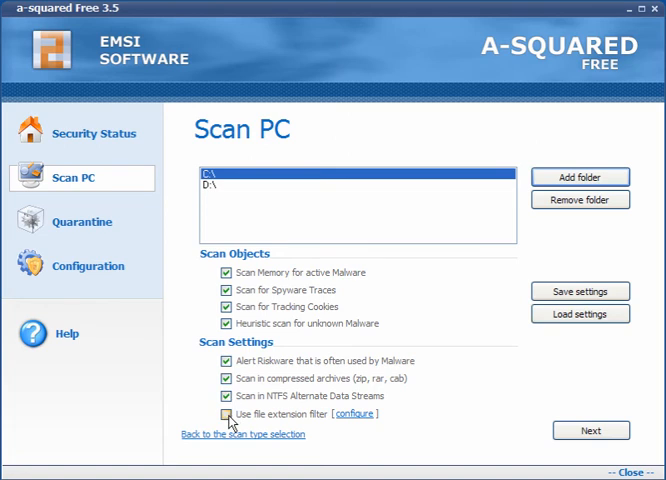
{"action": "left_click", "coordinate": [352, 414]}
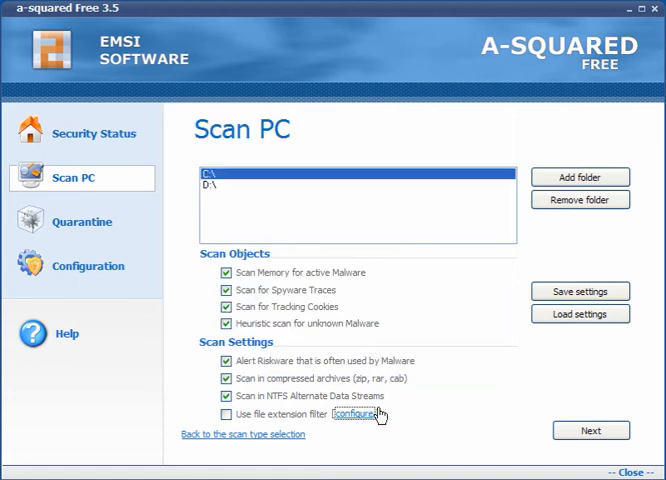
{"action": "left_click", "coordinate": [216, 416]}
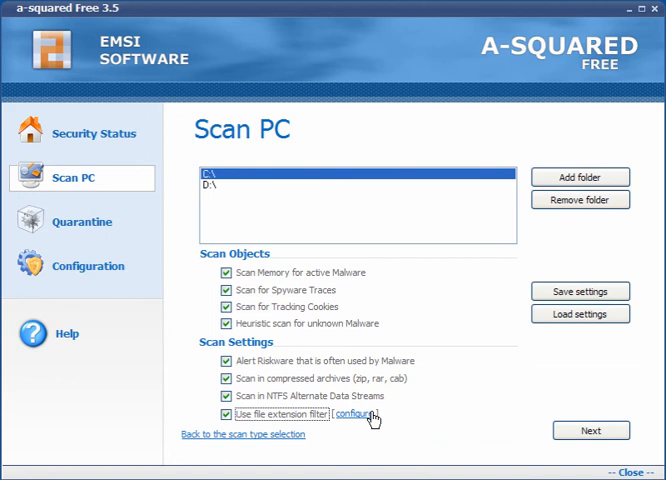
{"action": "mouse_move", "coordinate": [362, 432]}
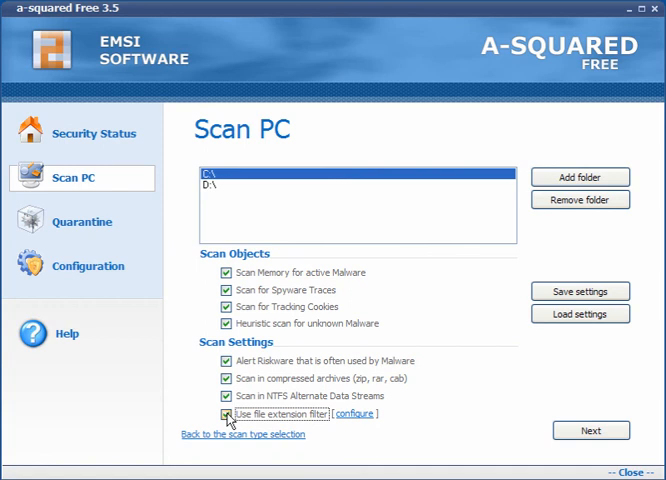
{"action": "left_click", "coordinate": [220, 414]}
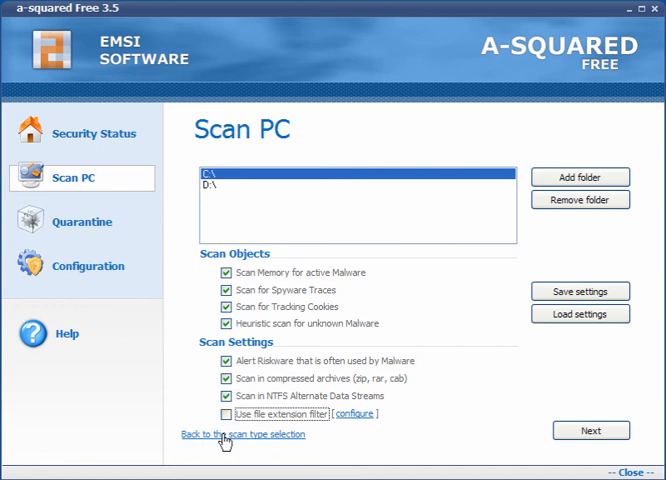
Return to the scan types and run a Quick Scan of the computer.
{"action": "left_click", "coordinate": [230, 436]}
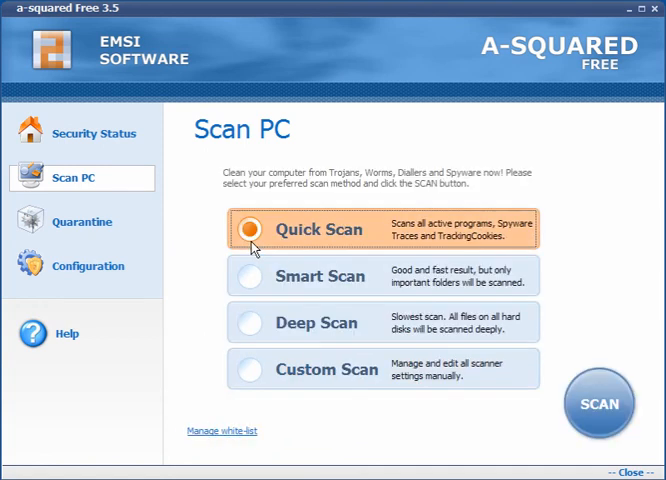
{"action": "left_click", "coordinate": [604, 404]}
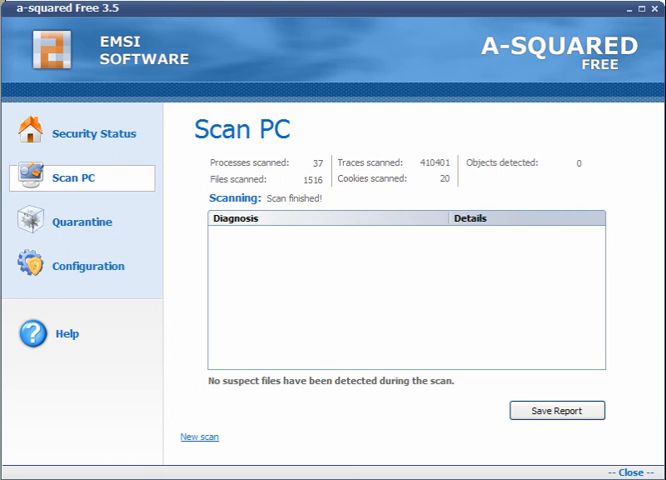
{"action": "mouse_move", "coordinate": [288, 164]}
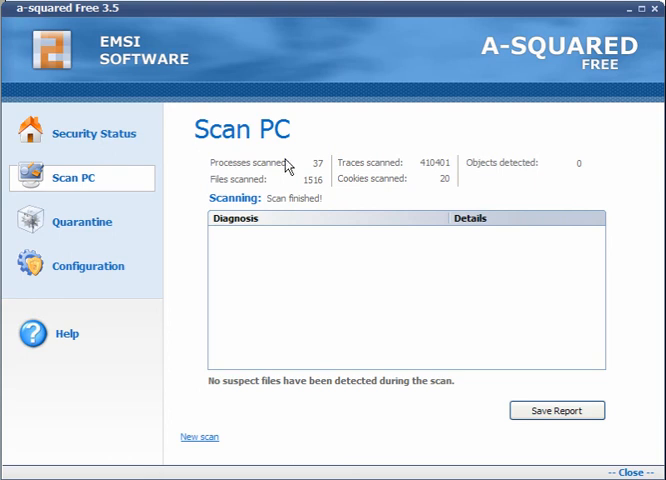
{"action": "mouse_move", "coordinate": [288, 180]}
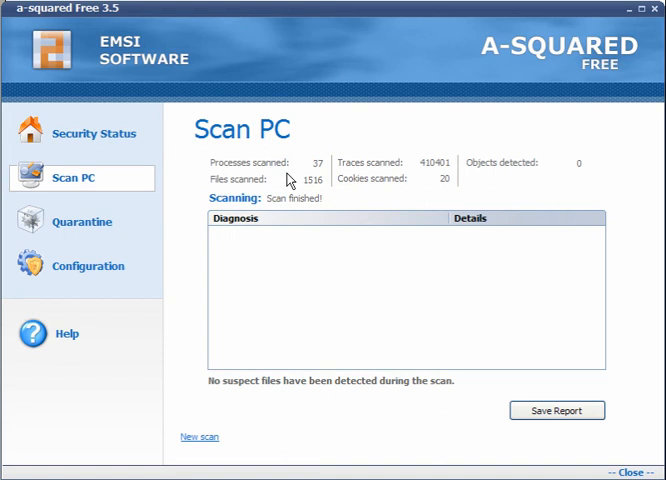
{"action": "mouse_move", "coordinate": [406, 172]}
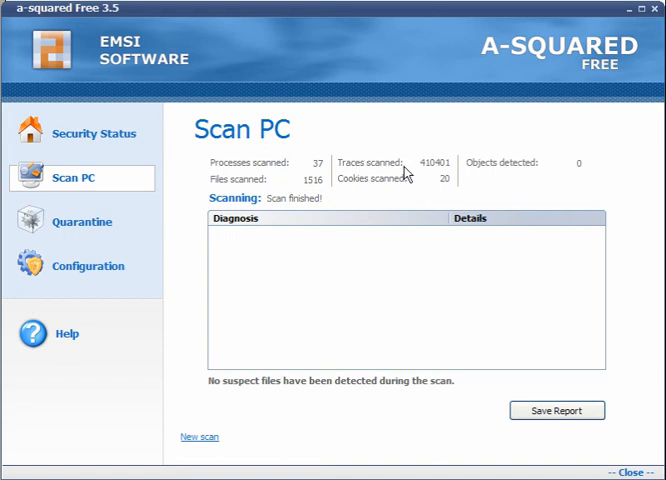
{"action": "mouse_move", "coordinate": [376, 192]}
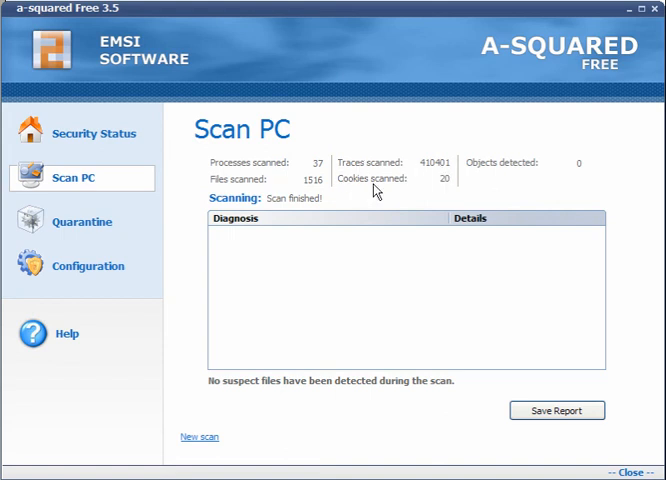
{"action": "mouse_move", "coordinate": [276, 308]}
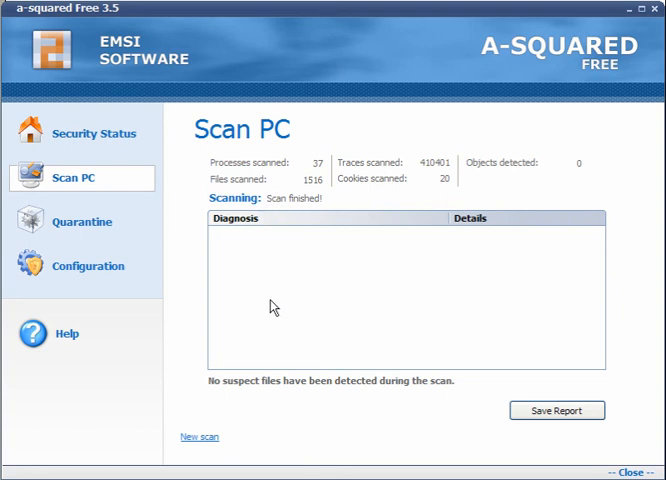
{"action": "mouse_move", "coordinate": [512, 280]}
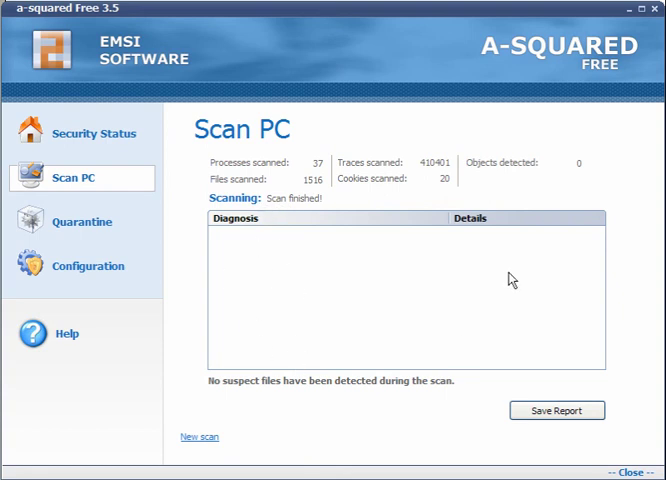
{"action": "mouse_move", "coordinate": [204, 292]}
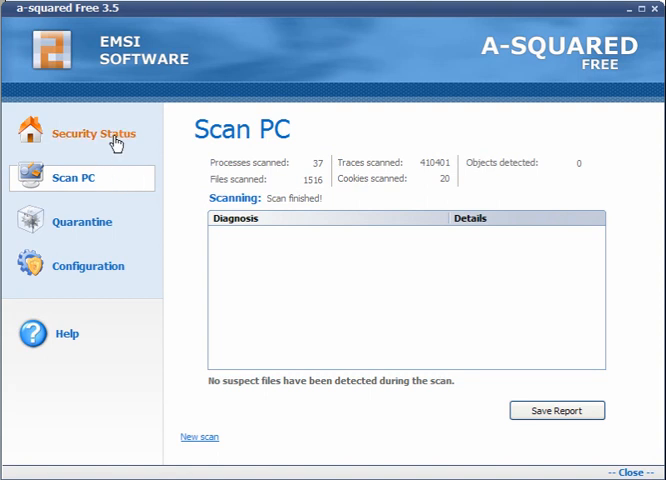
Review the Security Status overview after the clean scan, then close a-squared.
{"action": "left_click", "coordinate": [92, 132]}
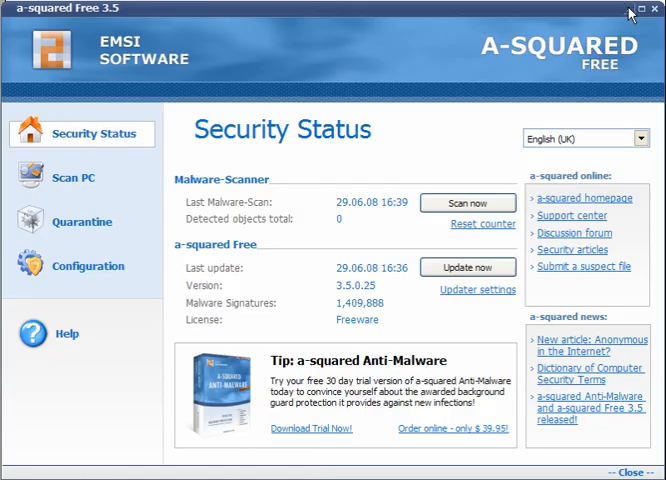
{"action": "left_click", "coordinate": [654, 10]}
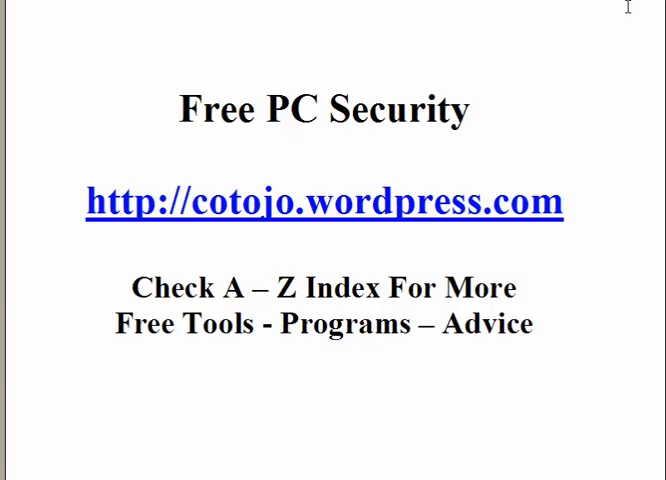